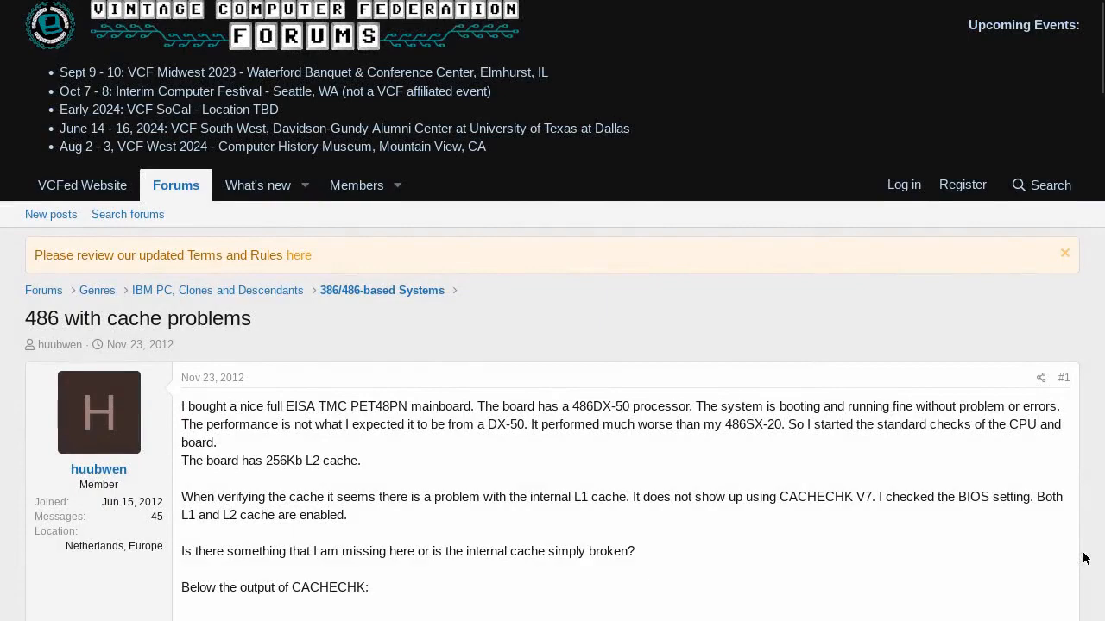
# Choose option 2 at the menu prompt, then option 5 to launch PC Player Benchmark
pyautogui.scroll(-3)
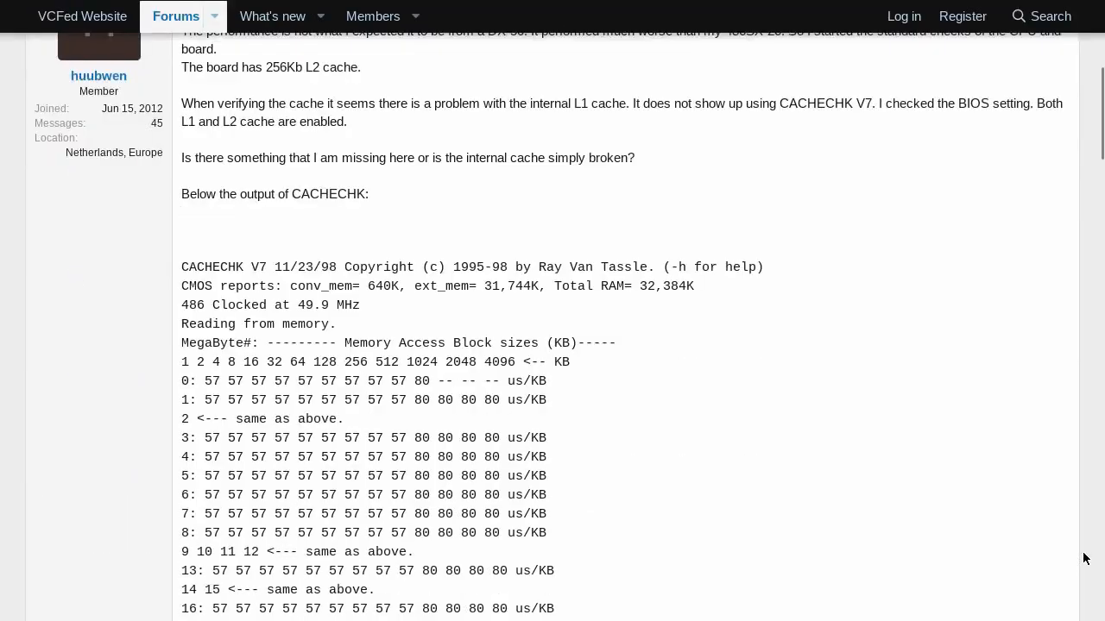
pyautogui.scroll(-3)
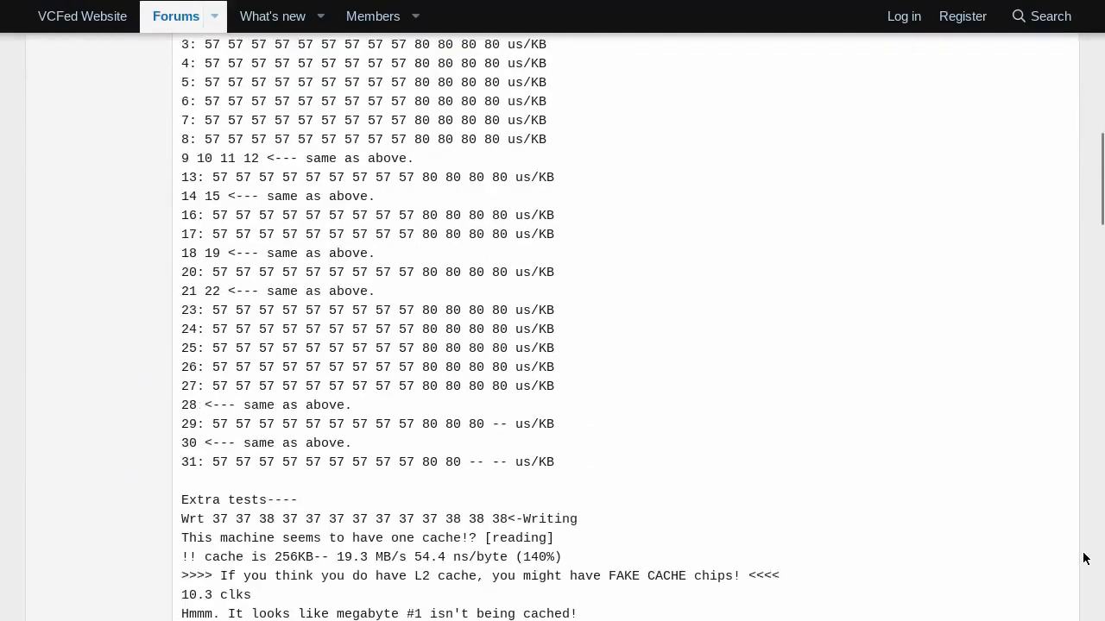
pyautogui.scroll(-3)
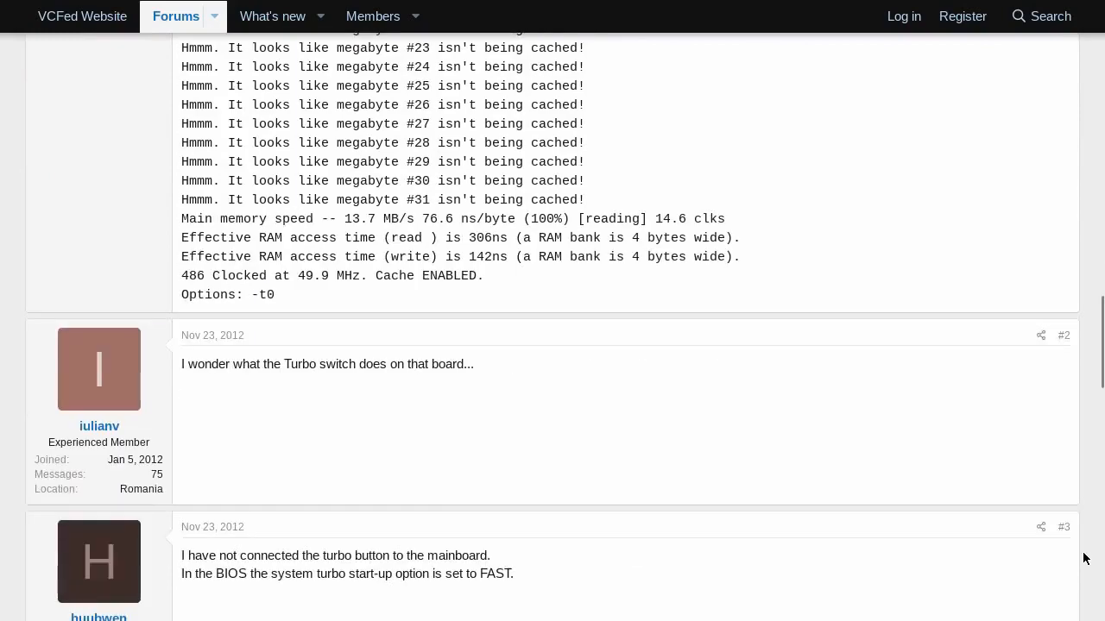
pyautogui.moveTo(304, 361)
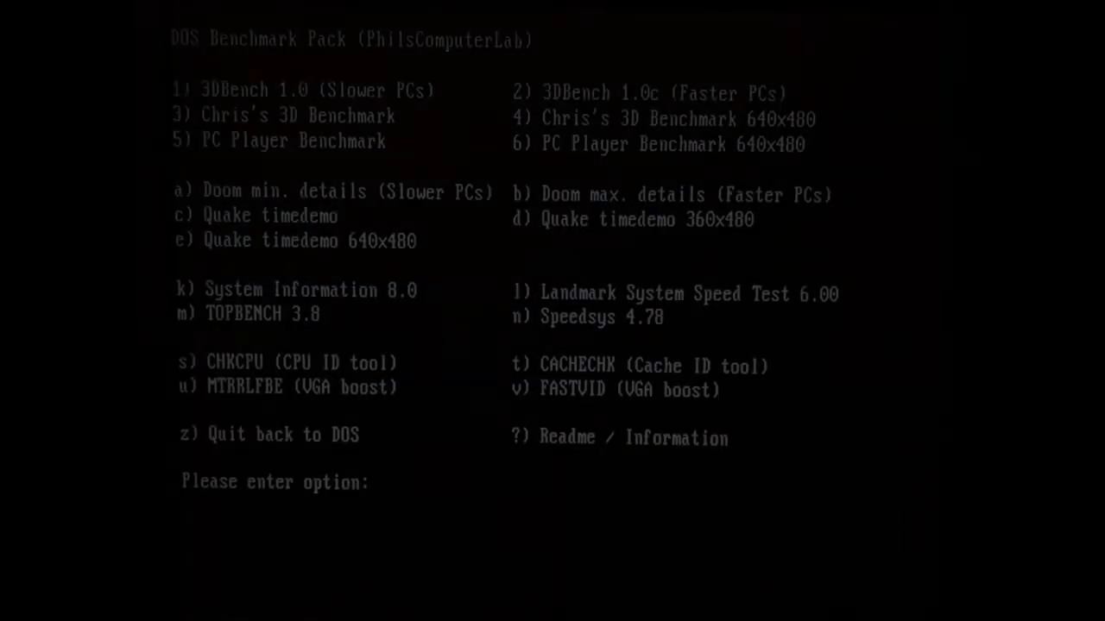
pyautogui.write('2')
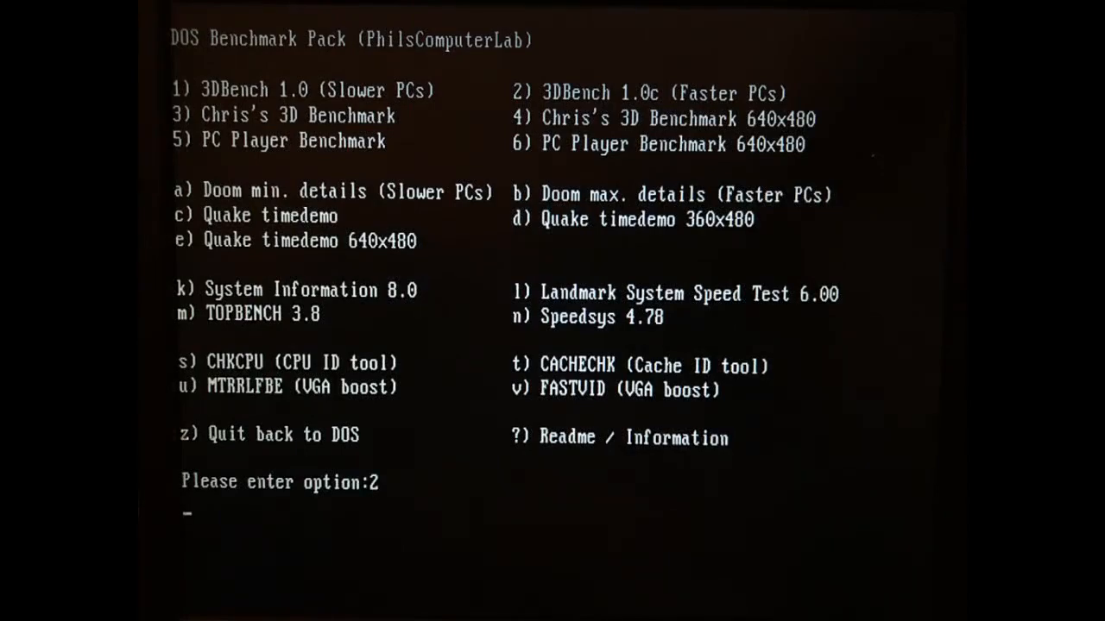
pyautogui.press('Return')
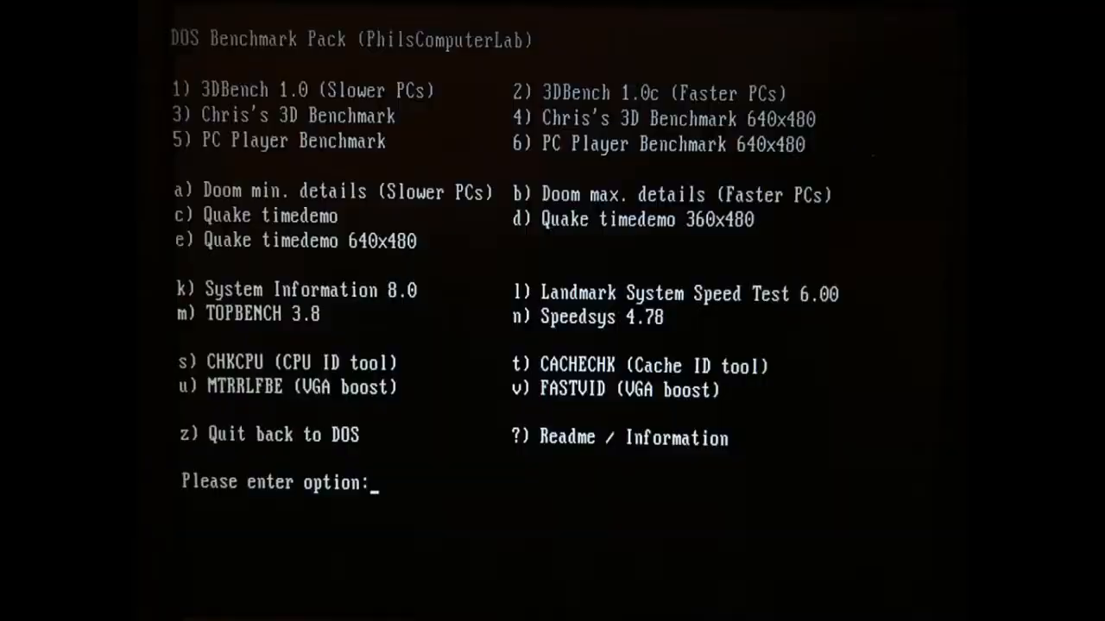
pyautogui.write('5')
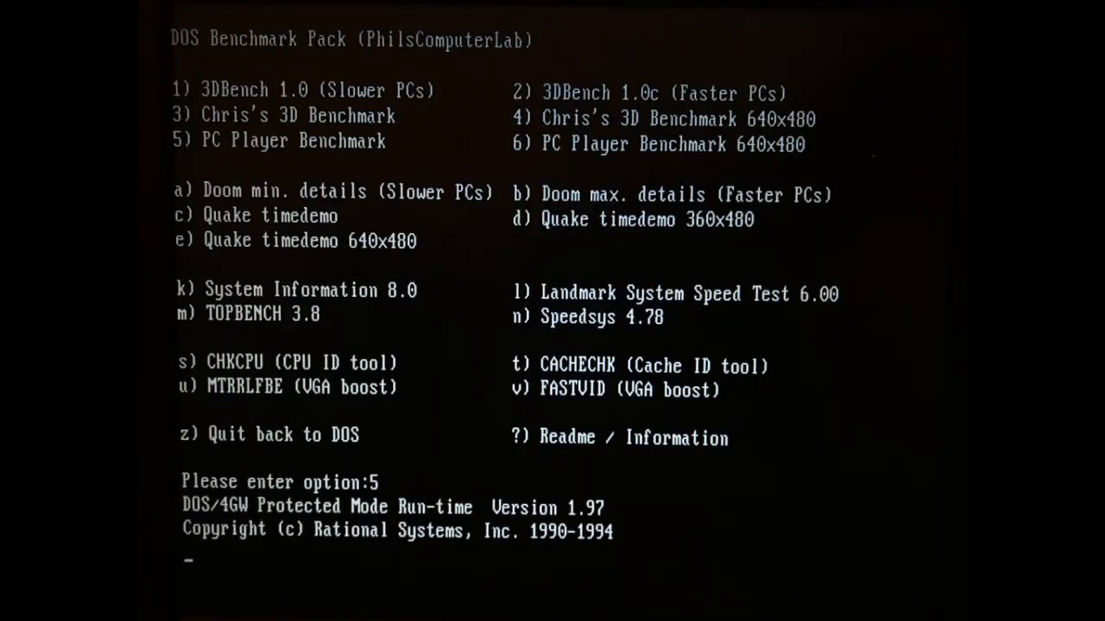